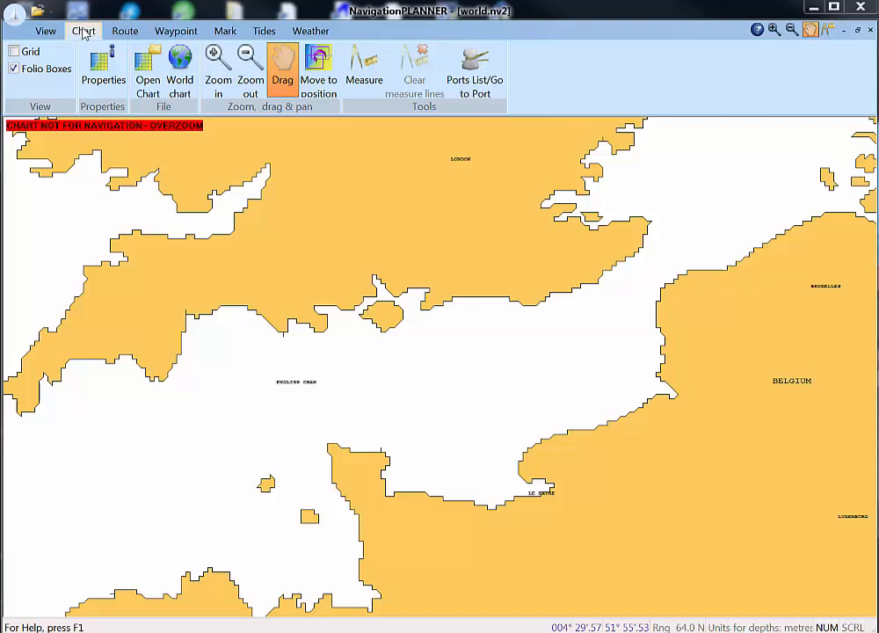
Show the Load chart area dialog listing the Navionics UK and Western Europe cards
click(148, 67)
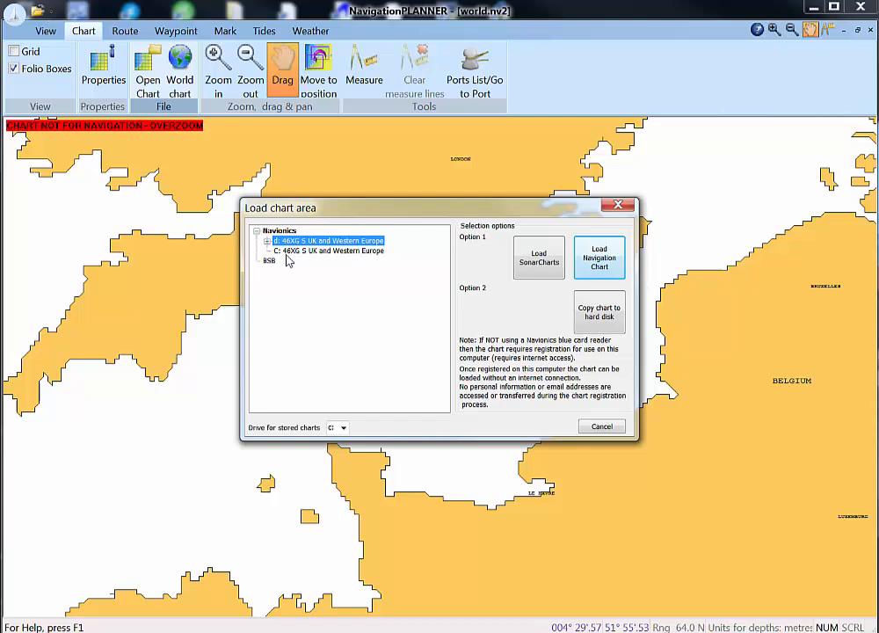
mouse_move(298, 260)
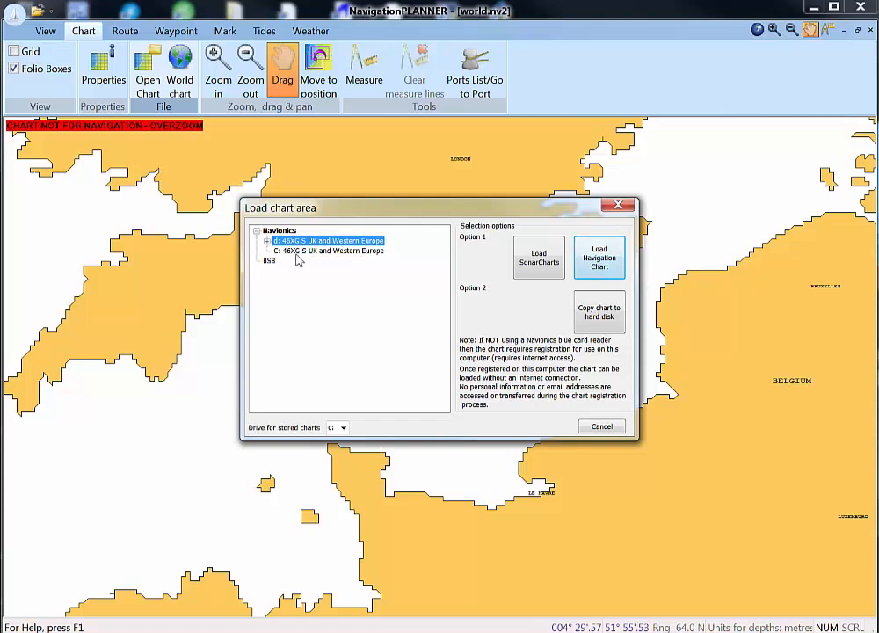
mouse_move(468, 306)
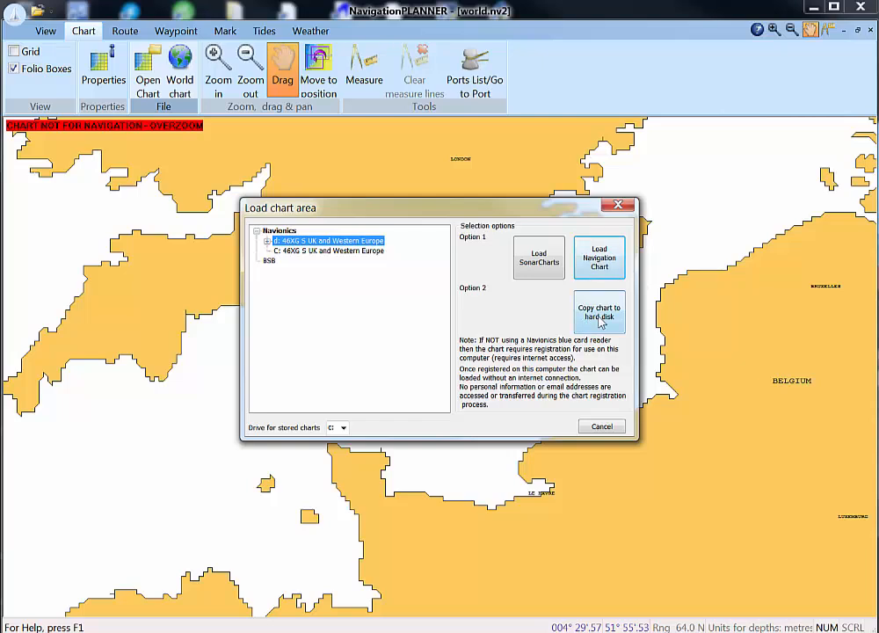
mouse_move(566, 331)
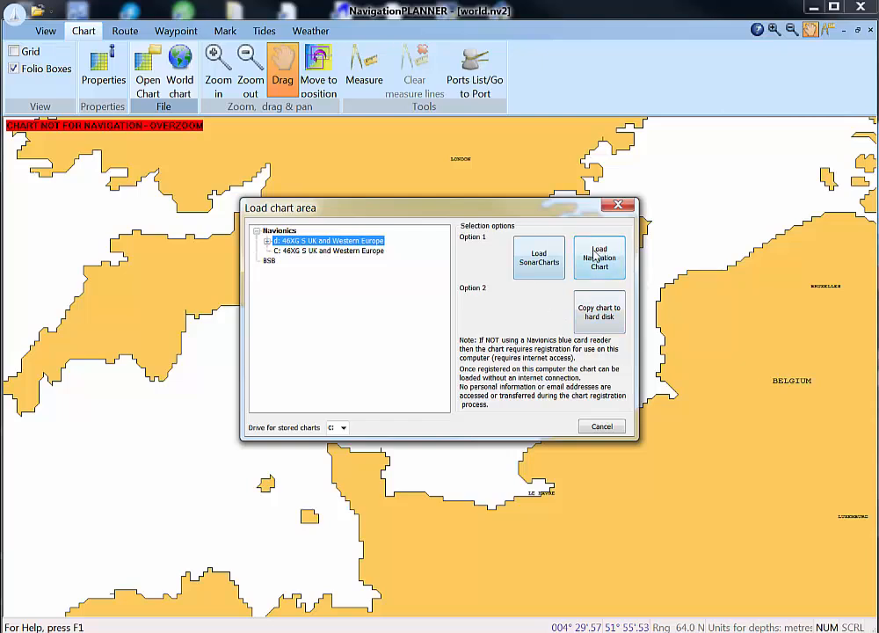
mouse_move(598, 267)
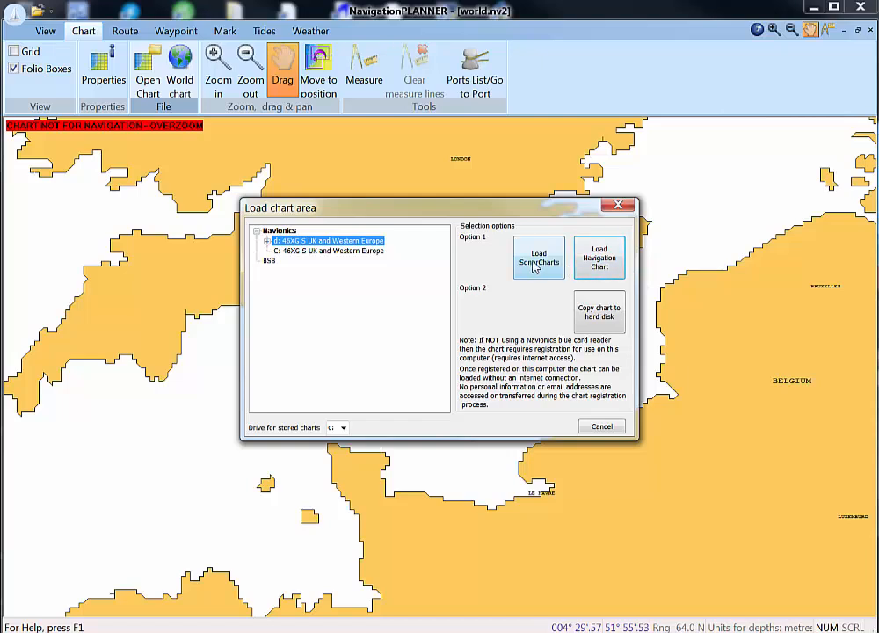
mouse_move(598, 257)
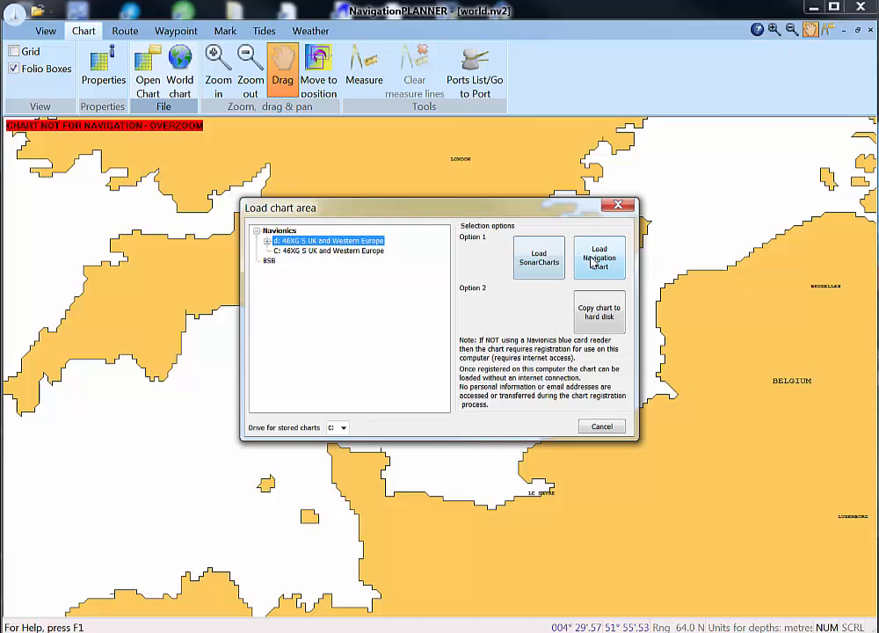
Load the UK and Western Europe Navionics navigation chart with its folio boxes
click(598, 257)
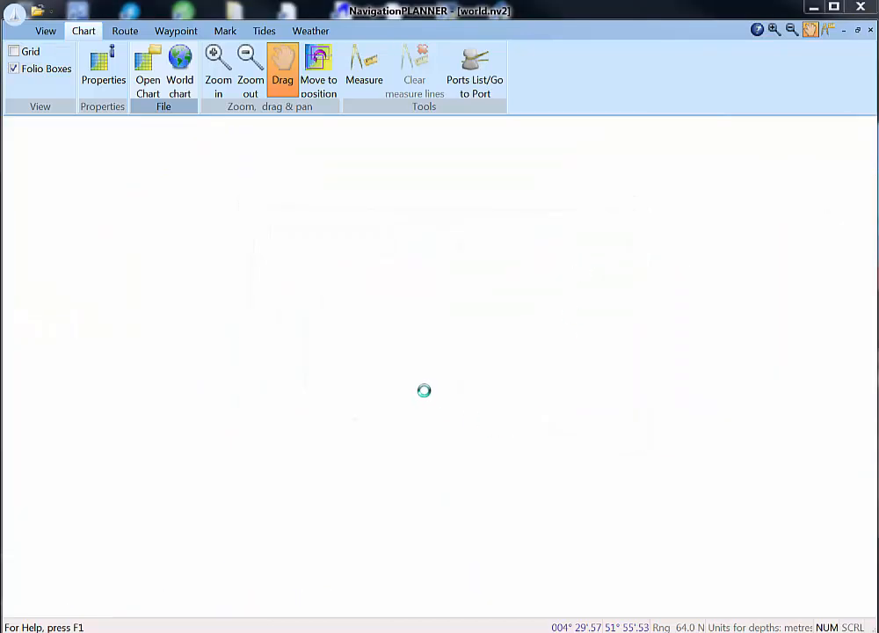
click(148, 66)
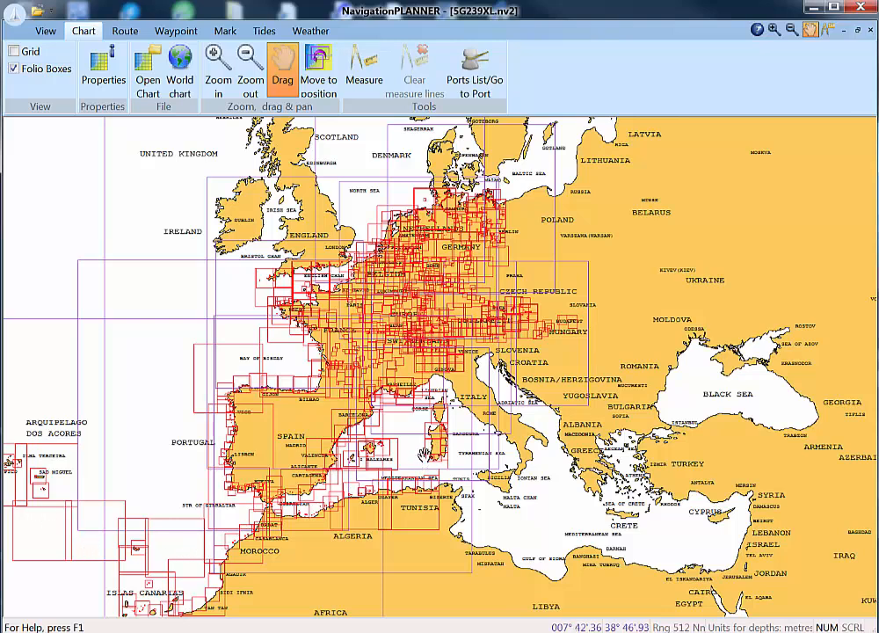
mouse_move(418, 448)
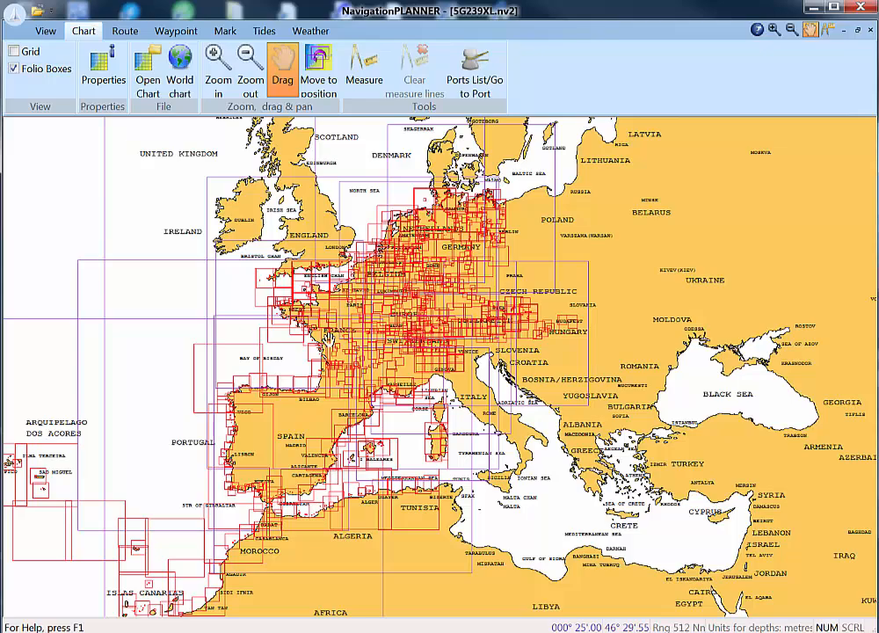
mouse_move(202, 225)
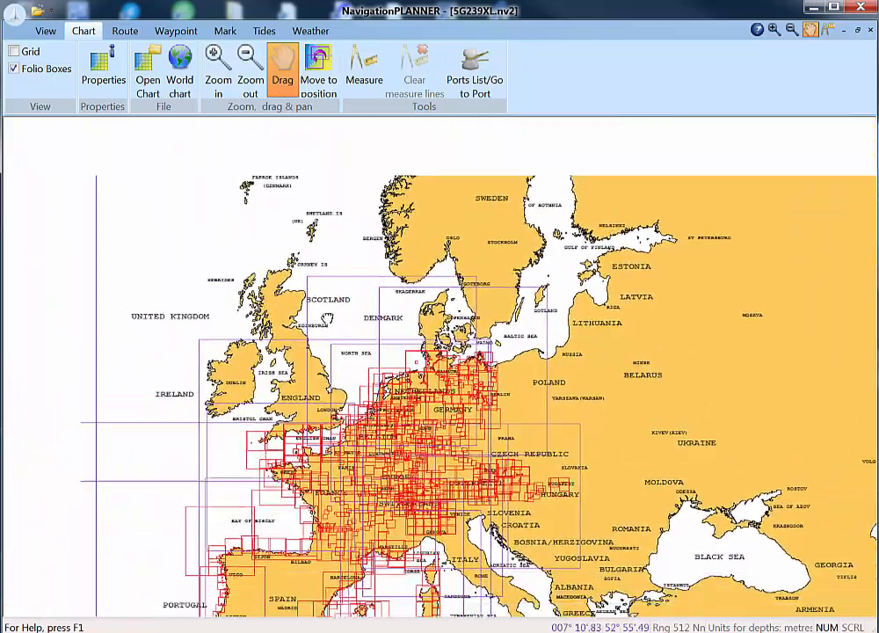
mouse_move(218, 62)
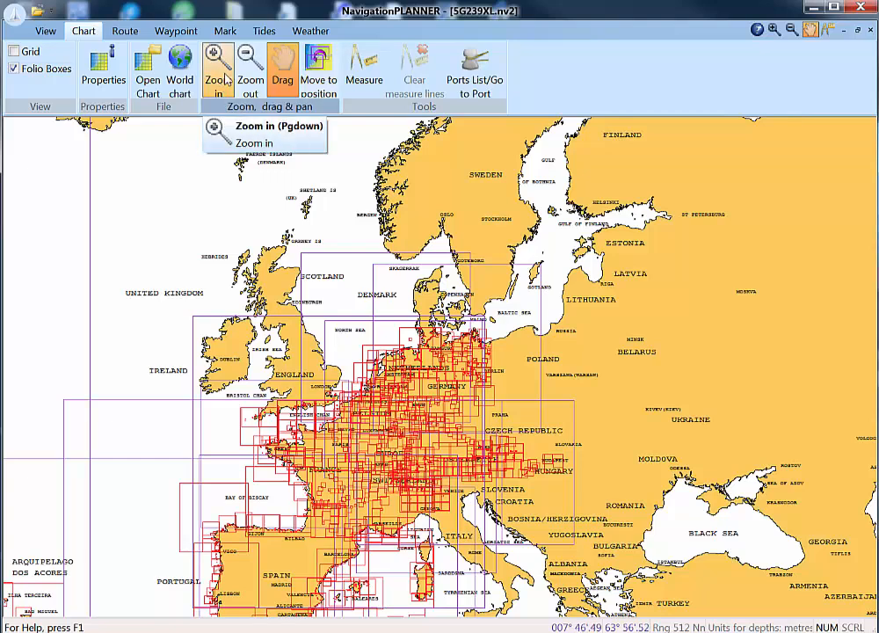
mouse_move(249, 61)
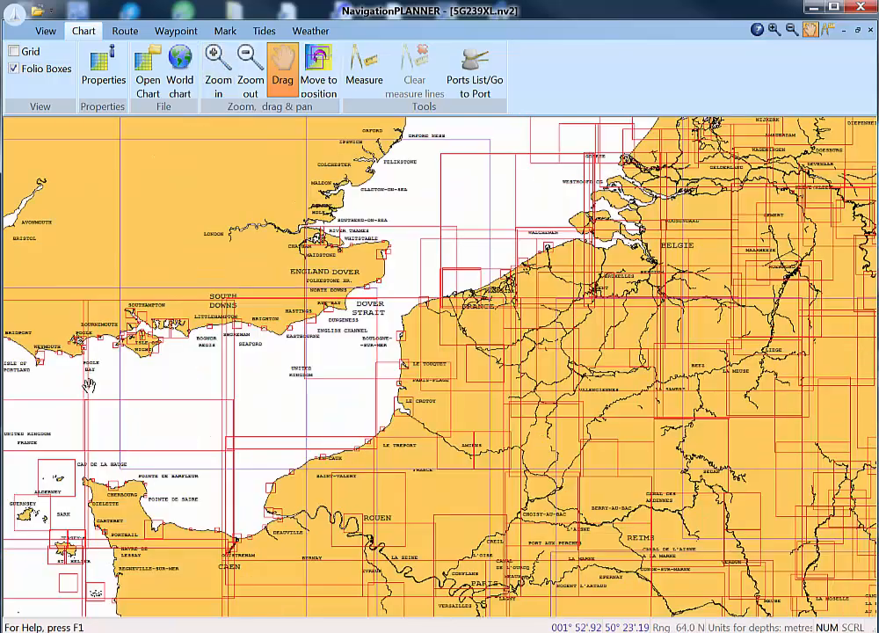
Pan west from Dover to the Solent, inspect Portsmouth Harbour closely, then back out to the wider Solent
click(218, 67)
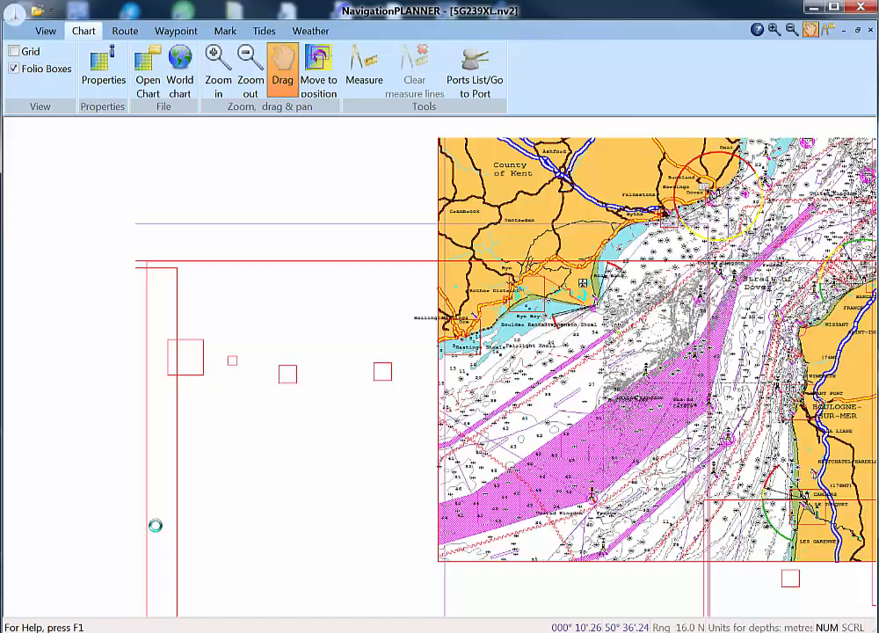
drag(154, 524, 391, 523)
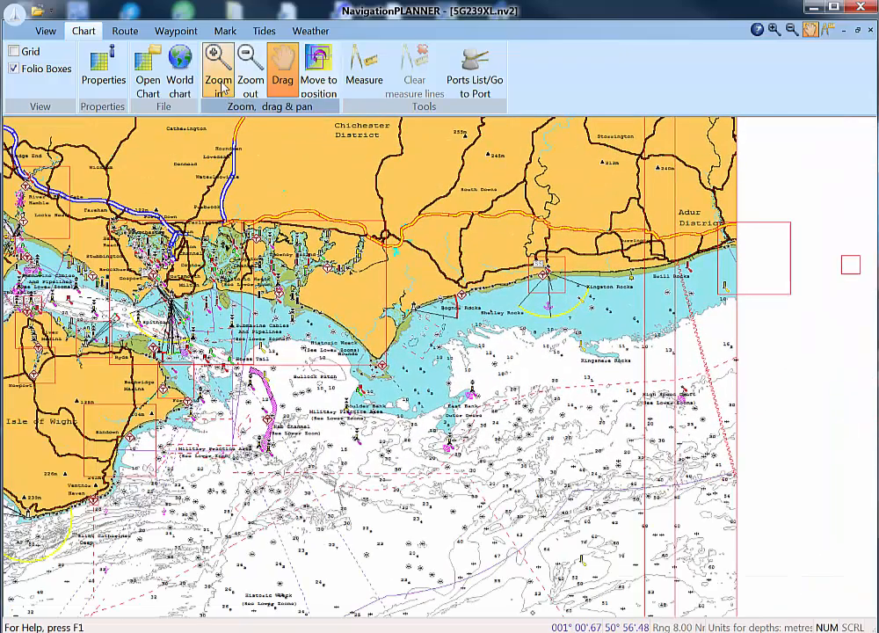
click(218, 67)
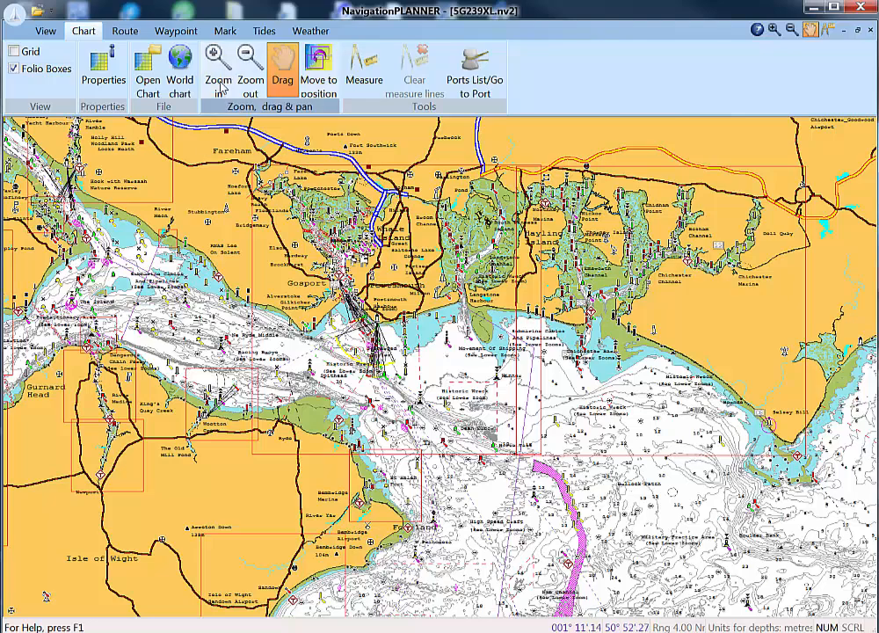
click(218, 62)
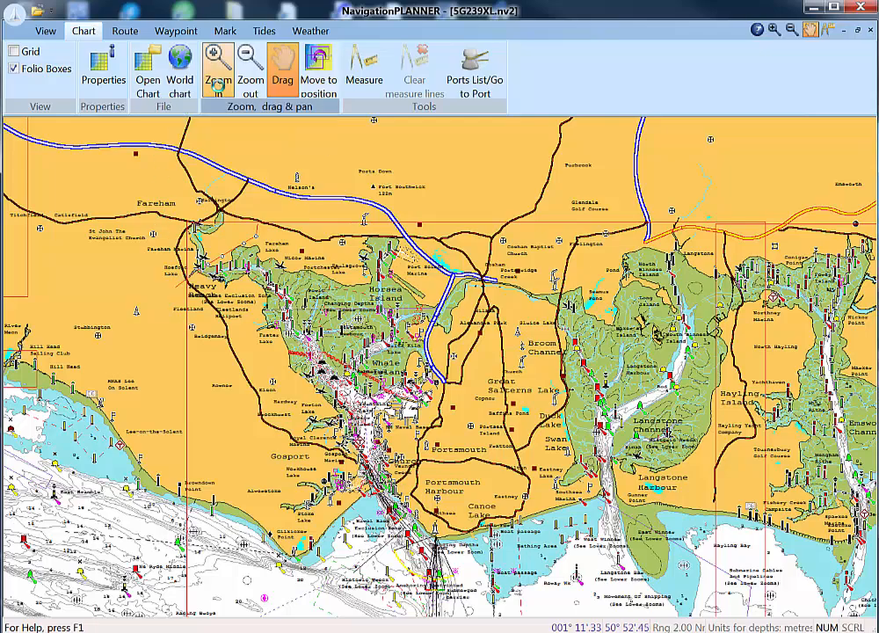
click(211, 67)
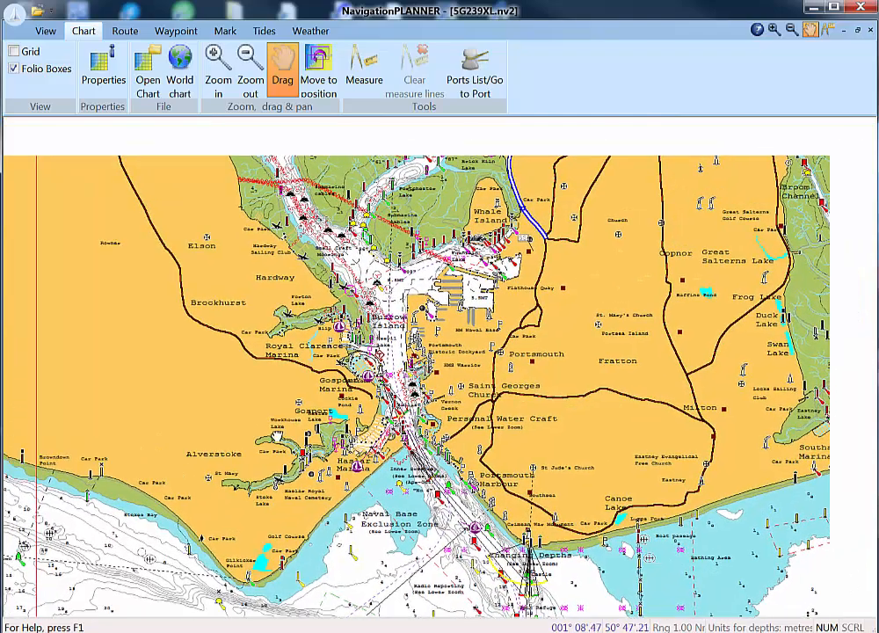
click(250, 67)
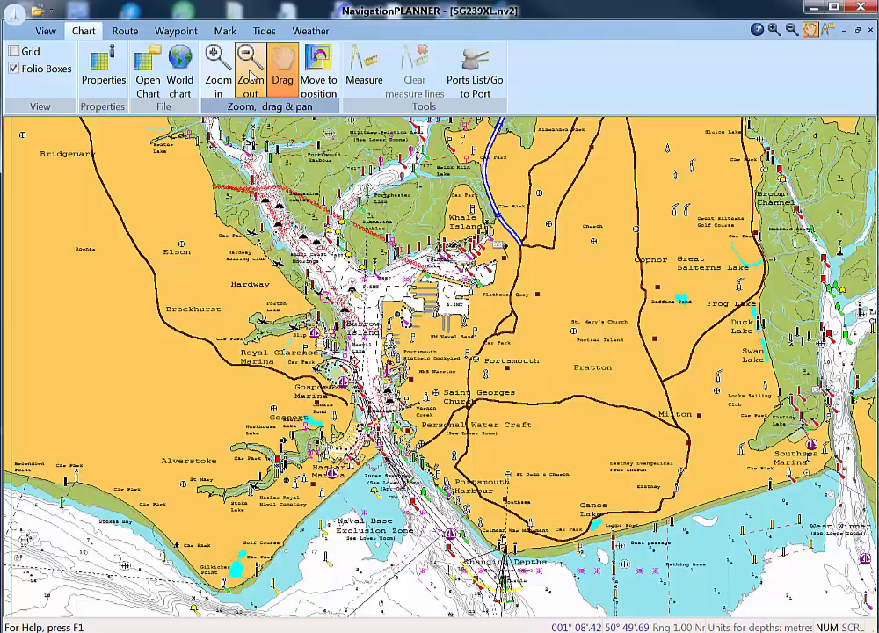
click(250, 64)
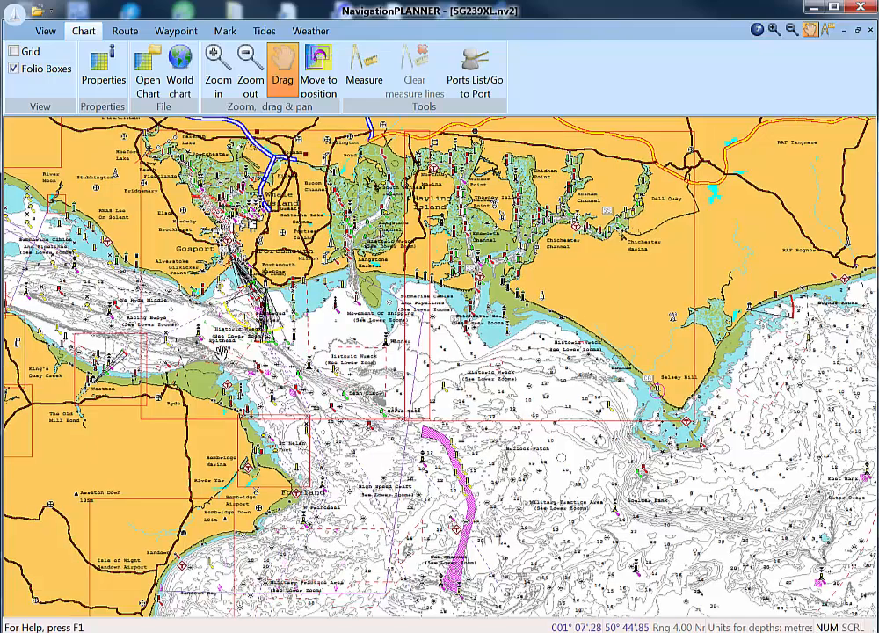
Set depth areas & contours to a fixed 3.0 m safety contour value in chart Properties
click(91, 63)
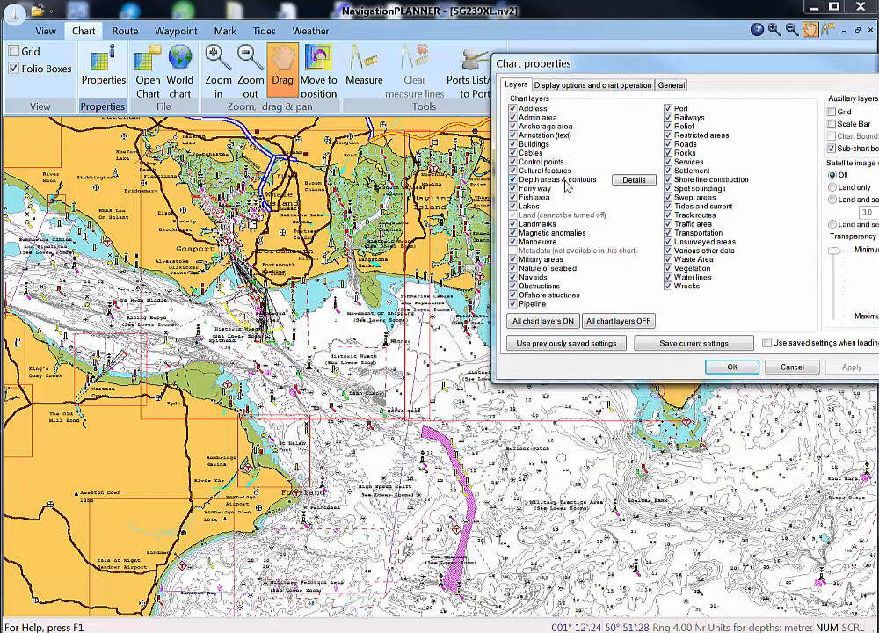
click(633, 179)
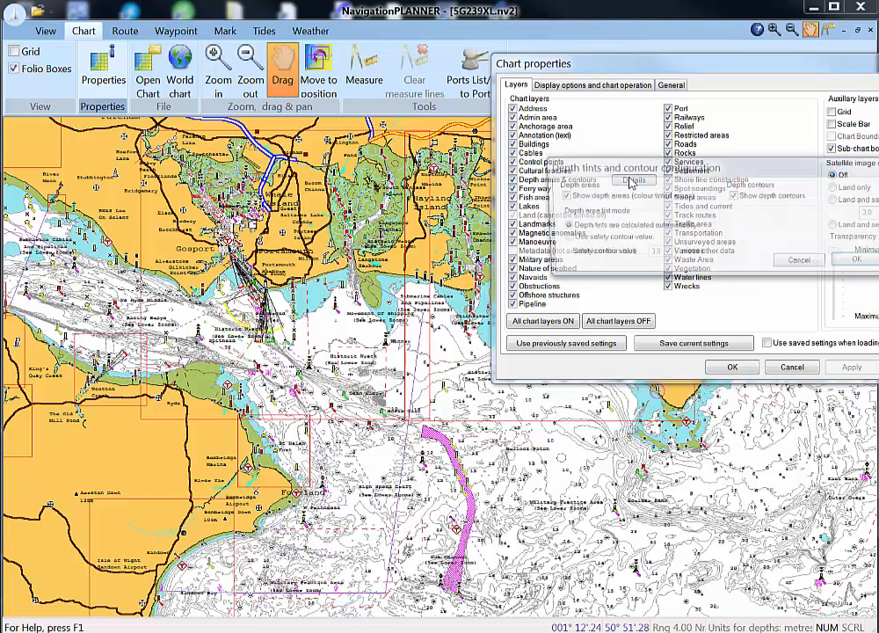
click(631, 180)
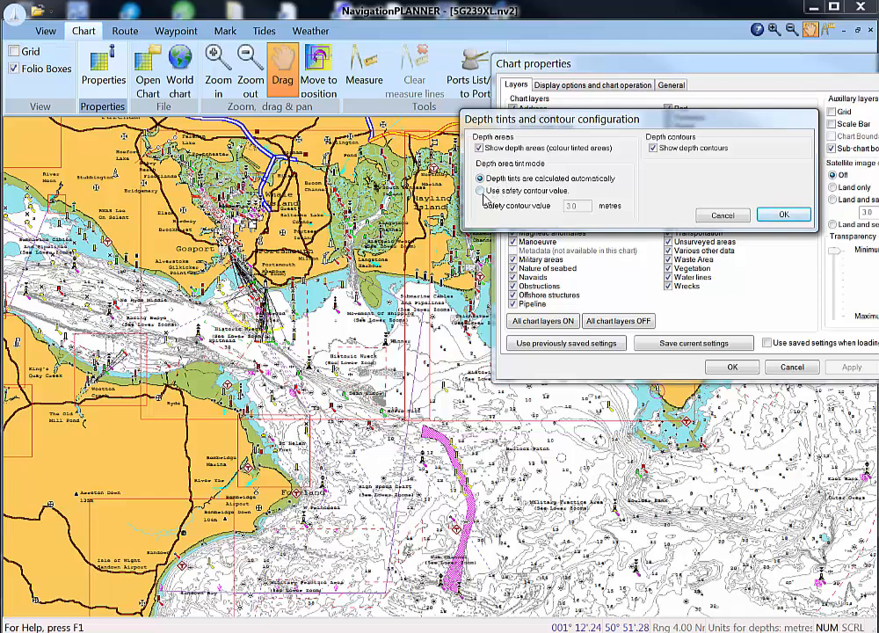
click(478, 190)
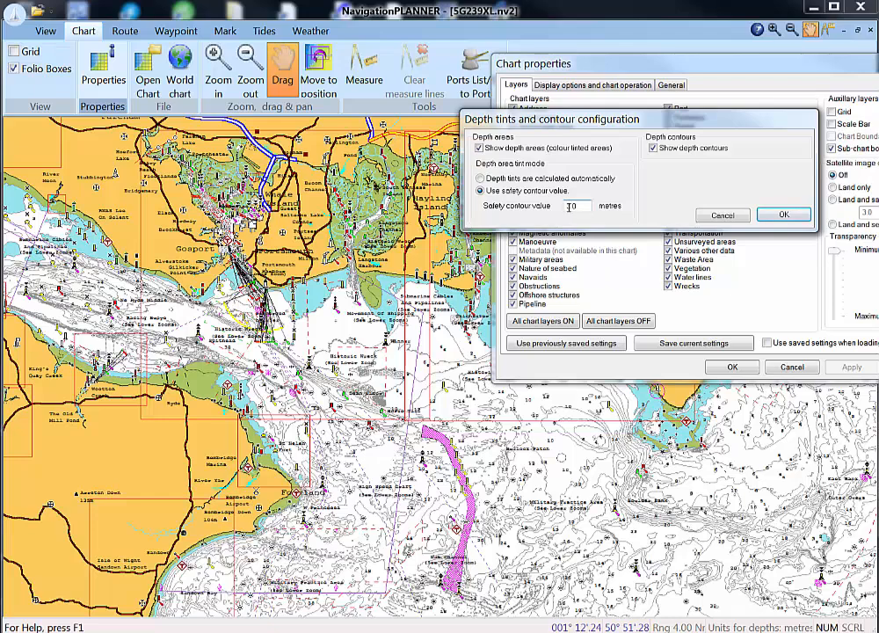
text(3.0)
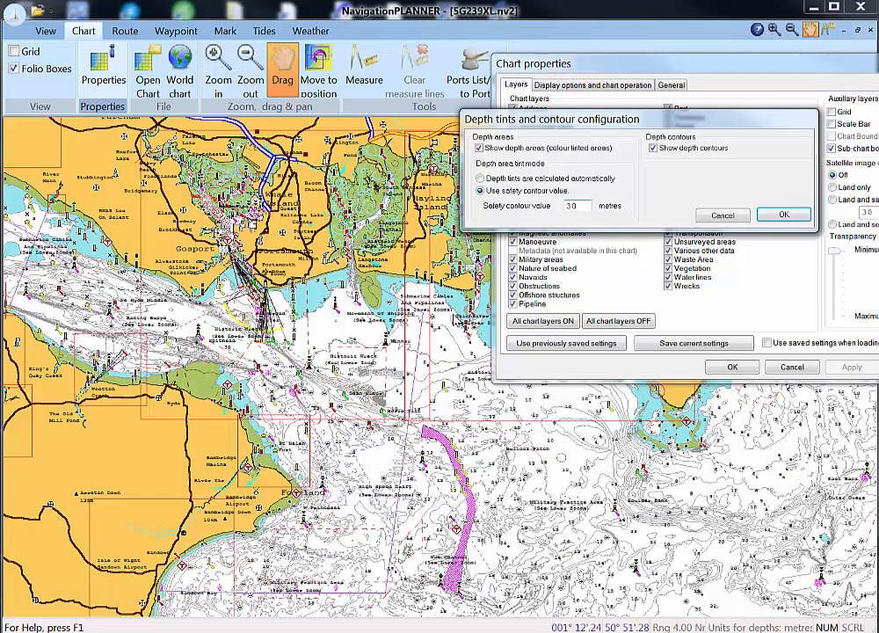
mouse_move(784, 214)
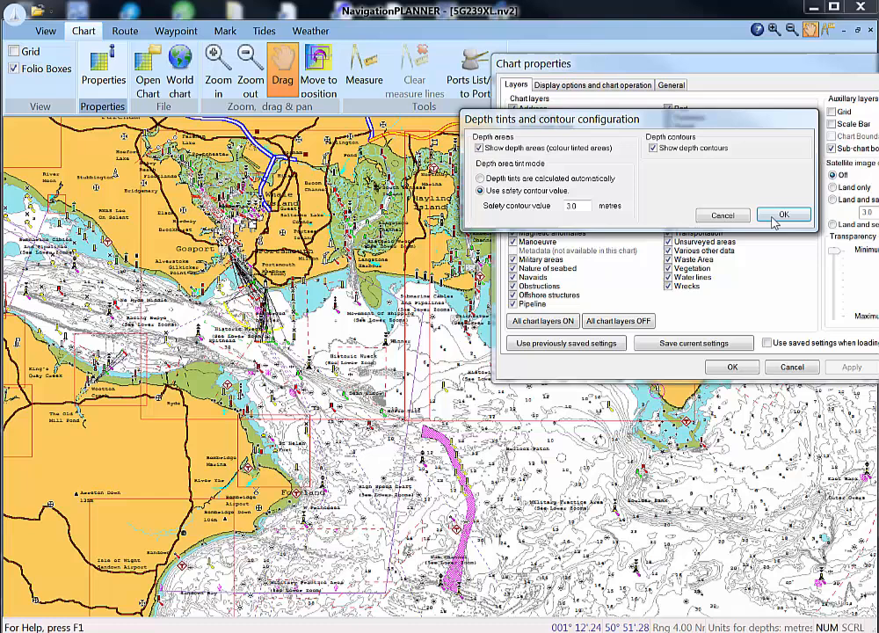
click(785, 215)
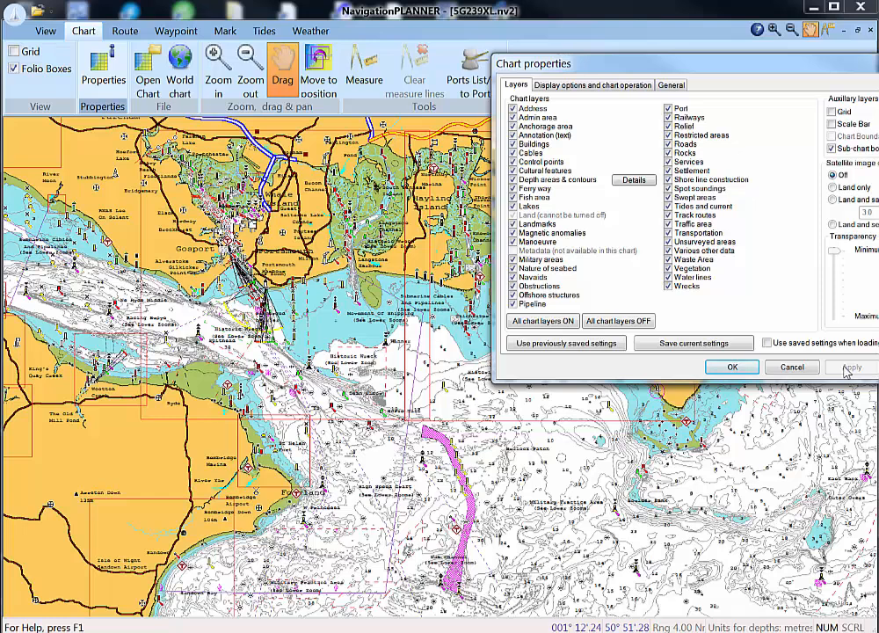
Apply the 3.0 m depth shading to the Solent chart by confirming Chart properties
click(731, 368)
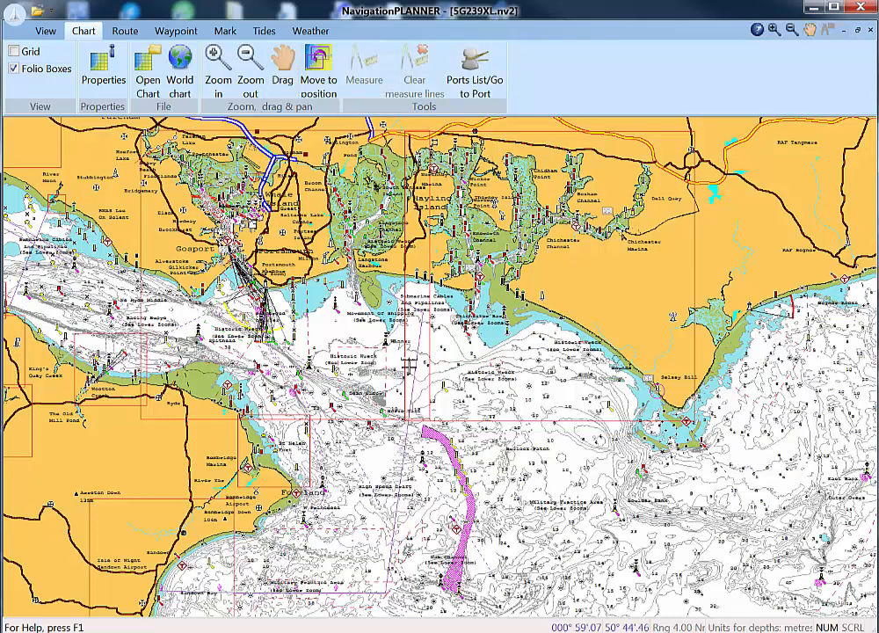
mouse_move(386, 343)
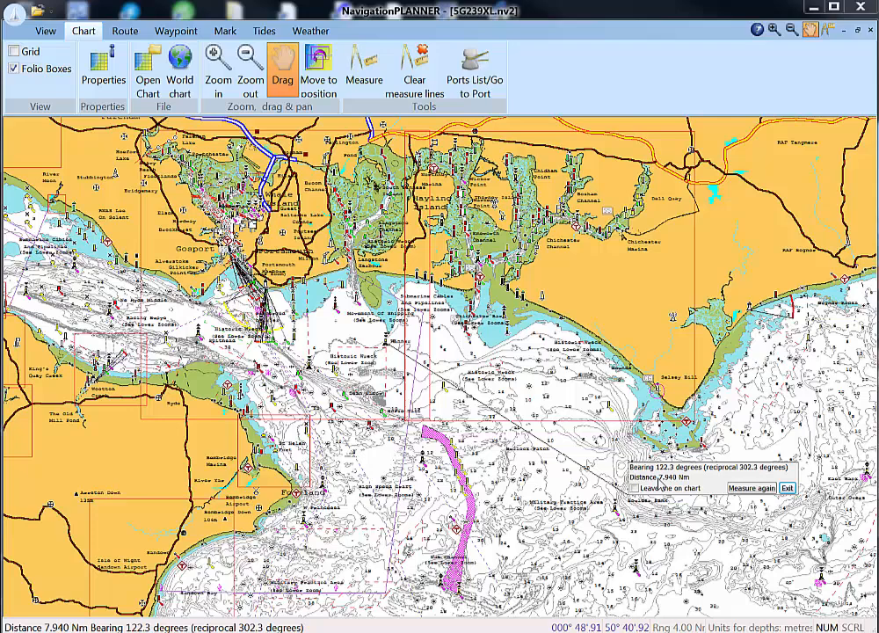
mouse_move(666, 489)
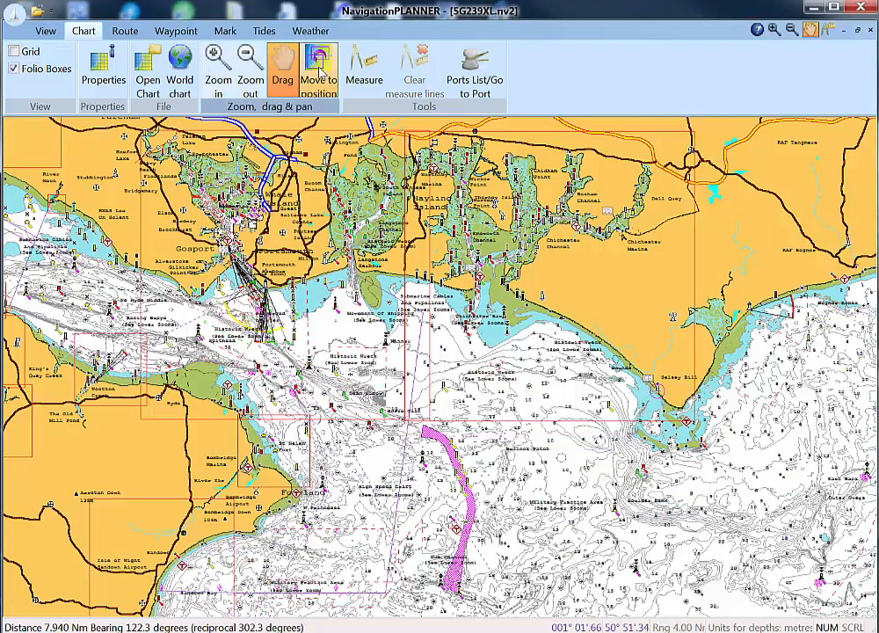
mouse_move(319, 72)
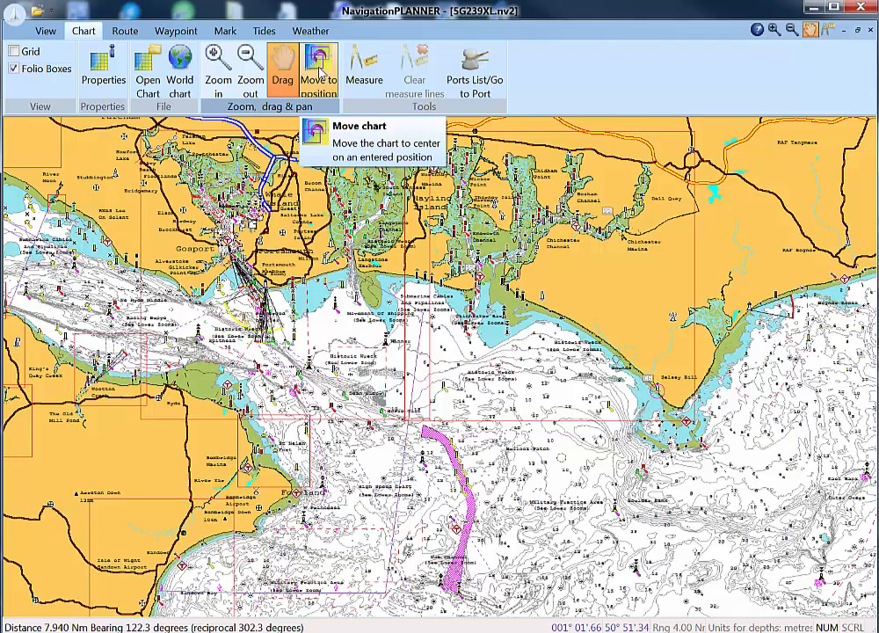
Bring up the Move to position latitude/longitude dialog after the 7.94 Nm, 122.3° measurement
click(316, 68)
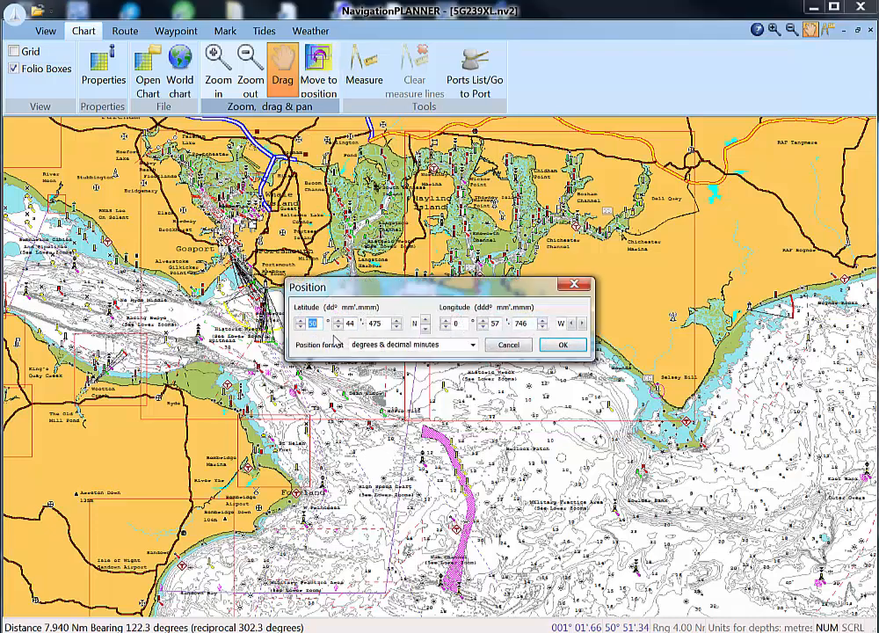
mouse_move(506, 345)
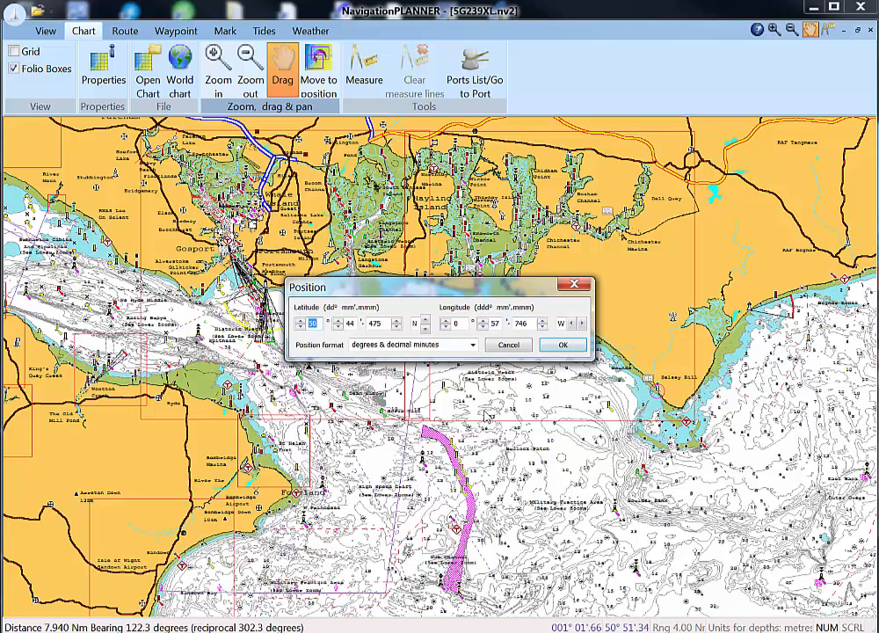
mouse_move(576, 285)
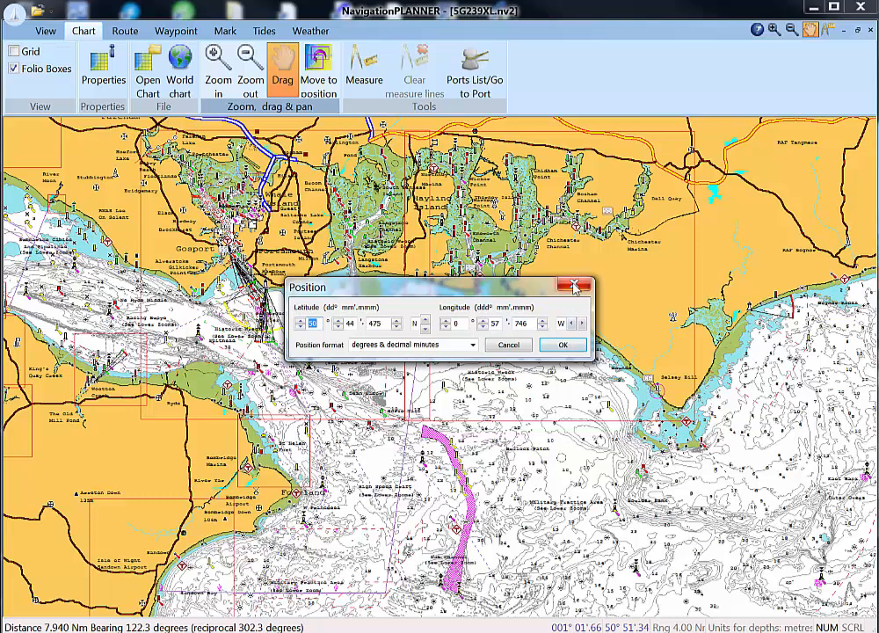
Close the Position dialog, glance at the Load chart area options and return to the folio-box overview
click(563, 344)
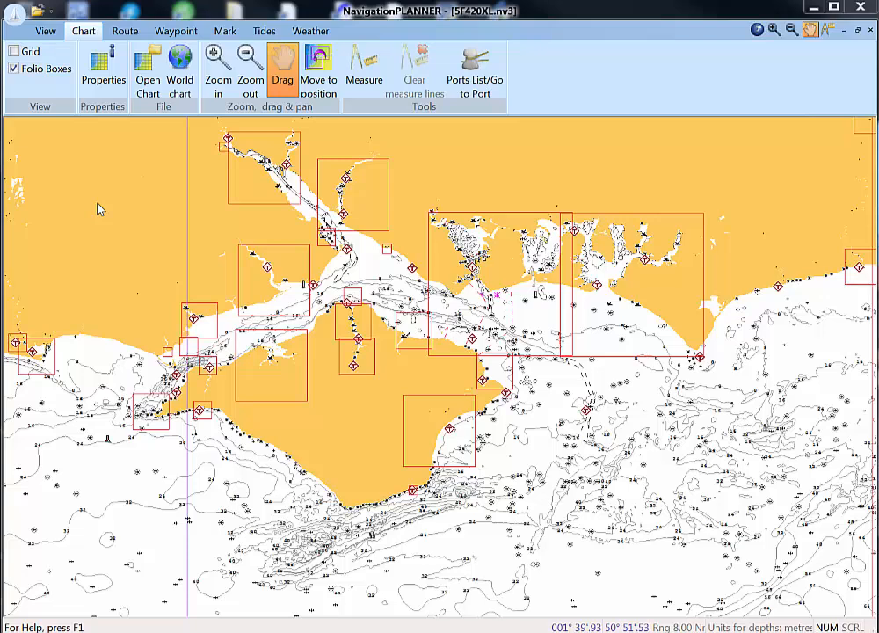
mouse_move(109, 151)
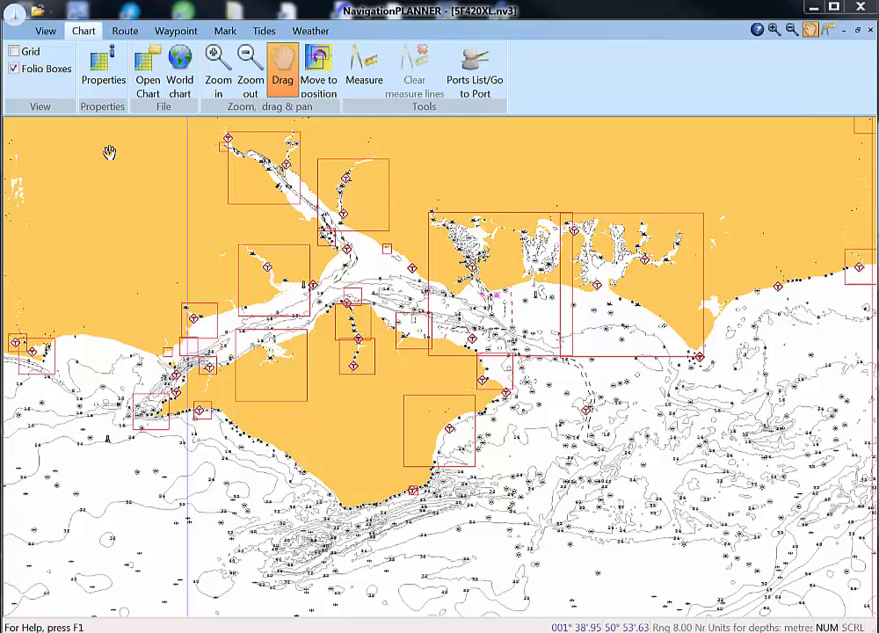
click(148, 67)
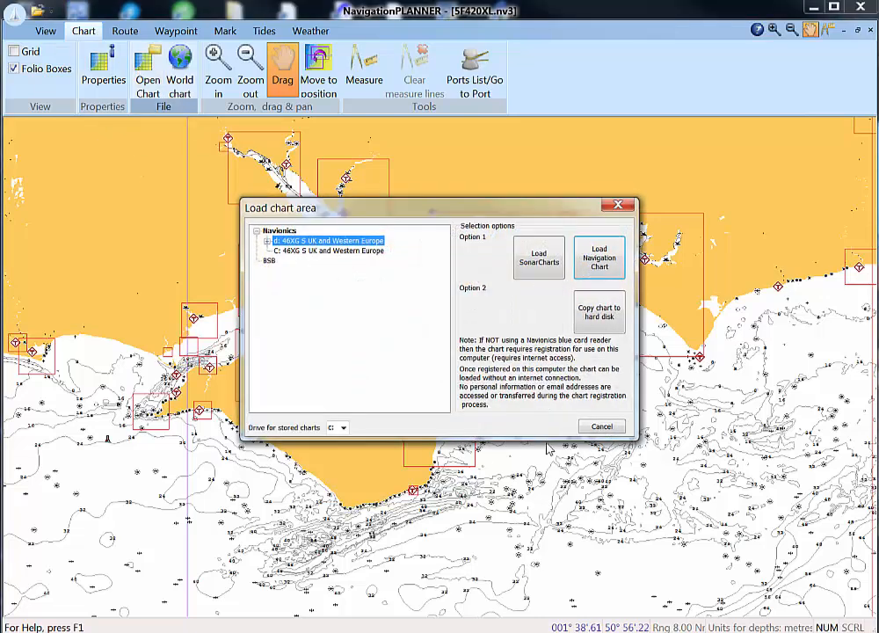
mouse_move(201, 241)
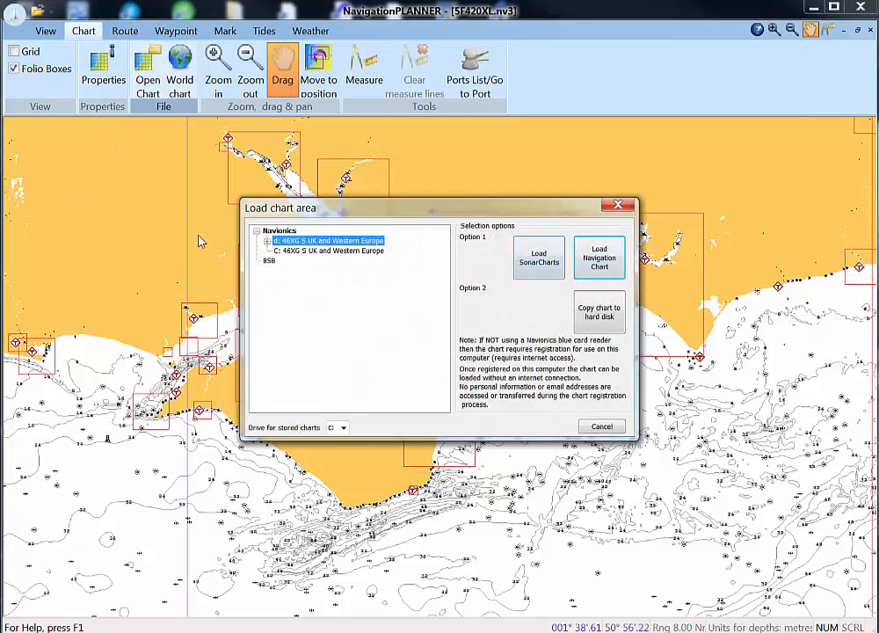
click(602, 425)
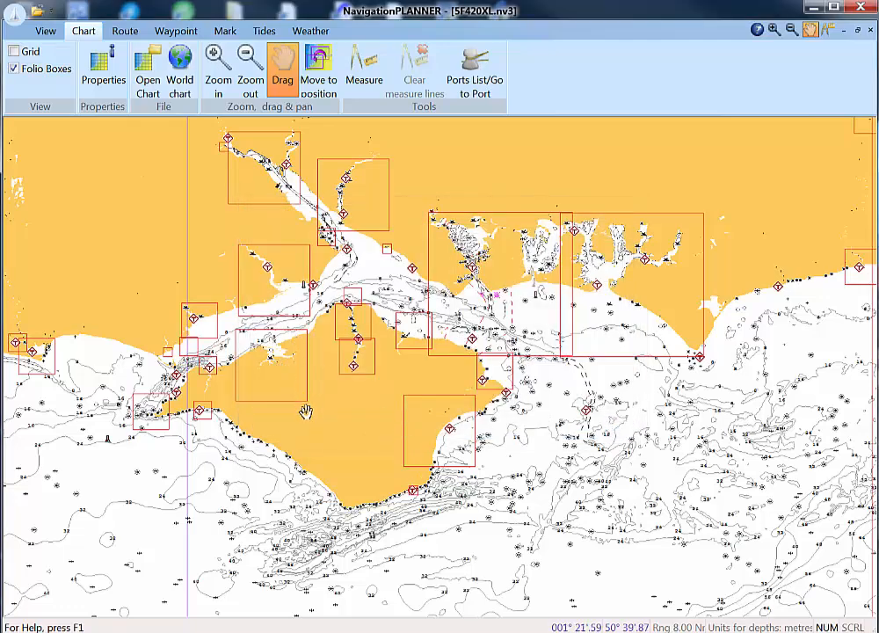
Zoom far in on the seabed contours south of the island, pan across them and start a new mark
drag(308, 413, 255, 421)
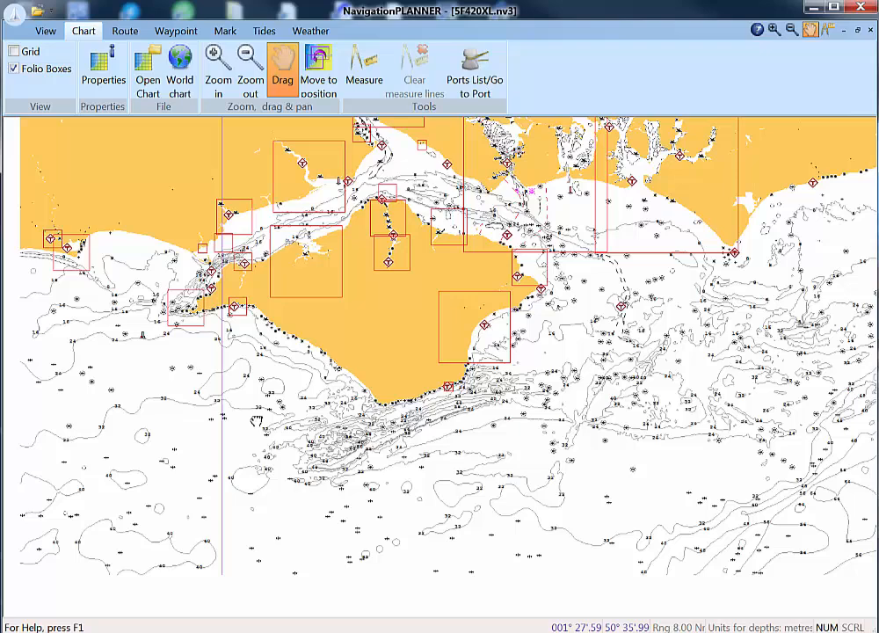
drag(264, 422, 247, 427)
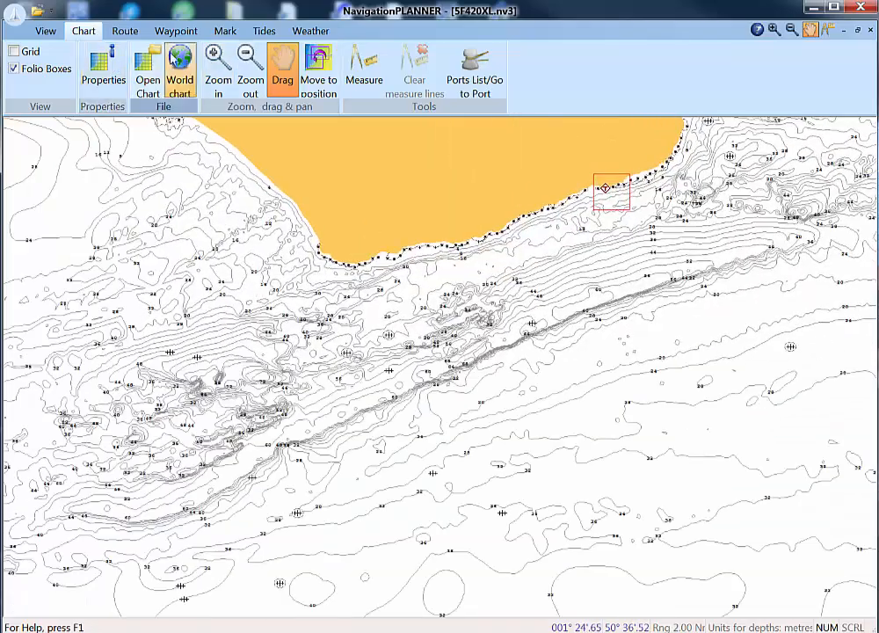
click(218, 66)
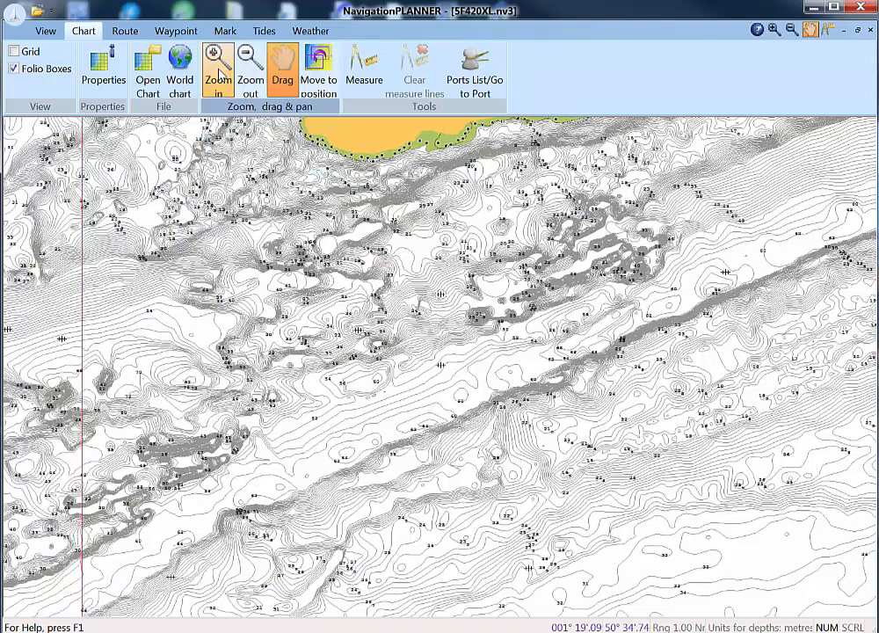
click(218, 62)
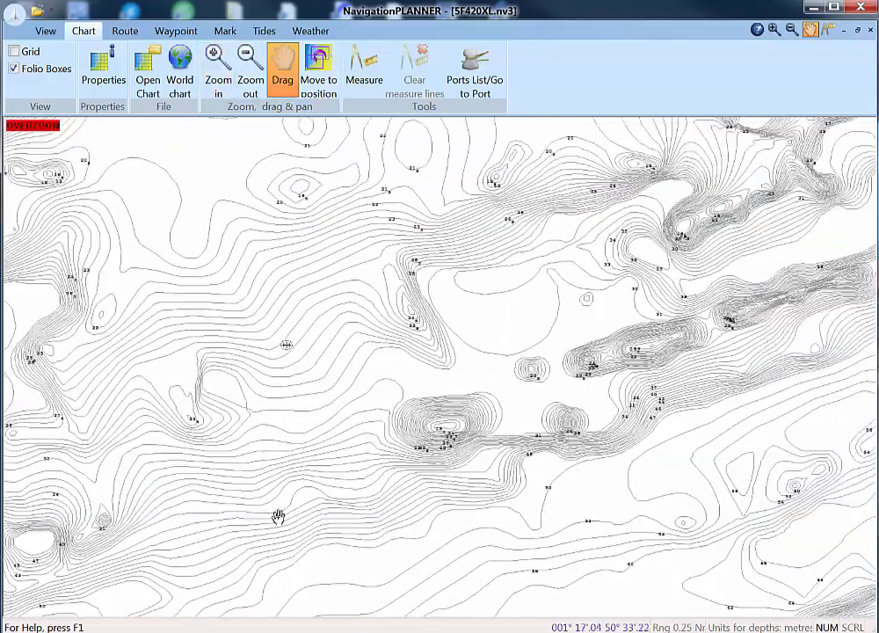
drag(277, 517, 232, 450)
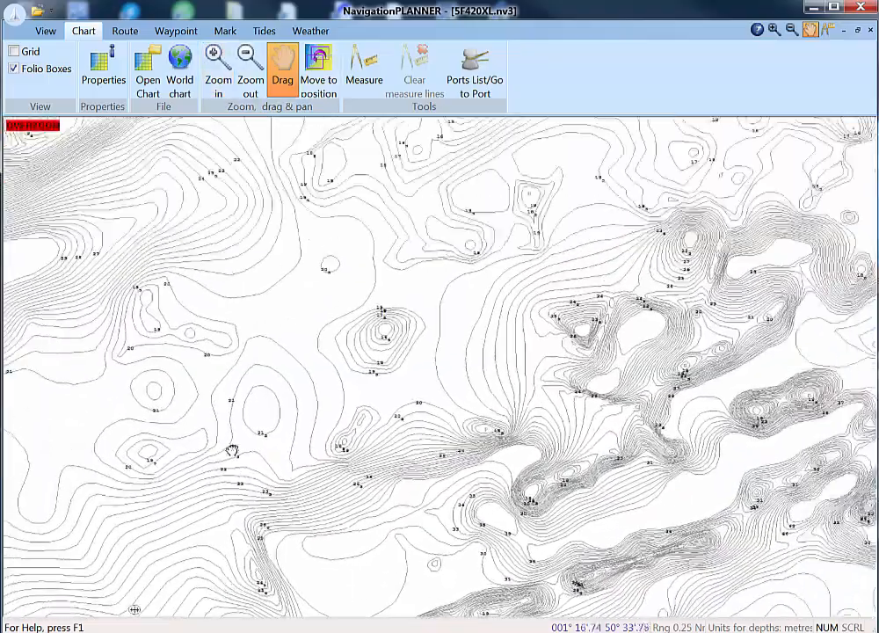
drag(232, 450, 373, 428)
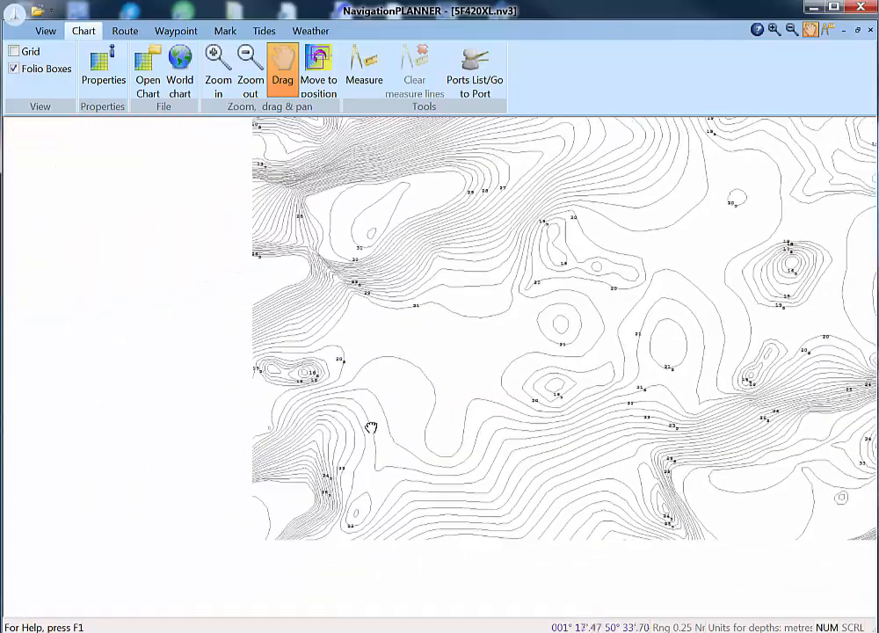
drag(369, 428, 300, 485)
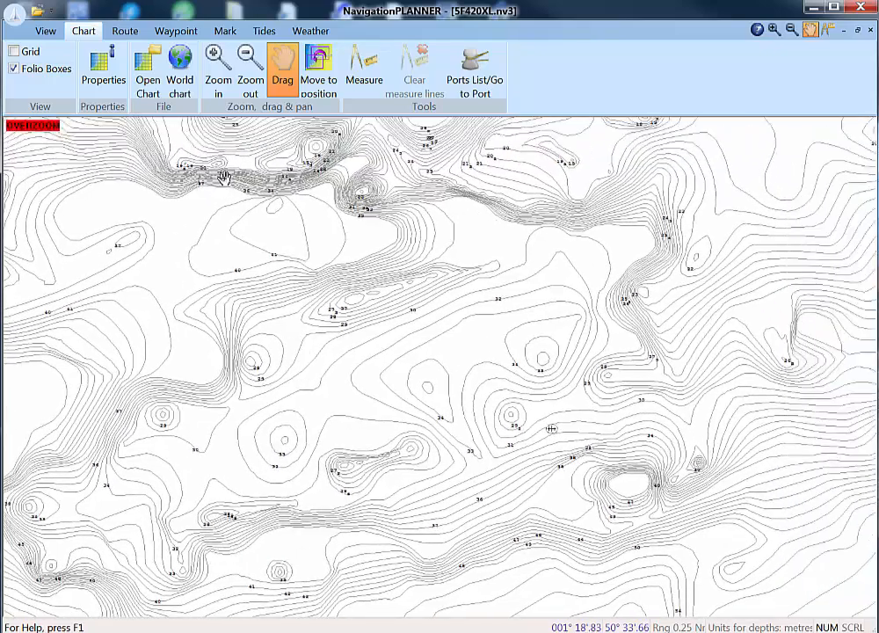
click(225, 31)
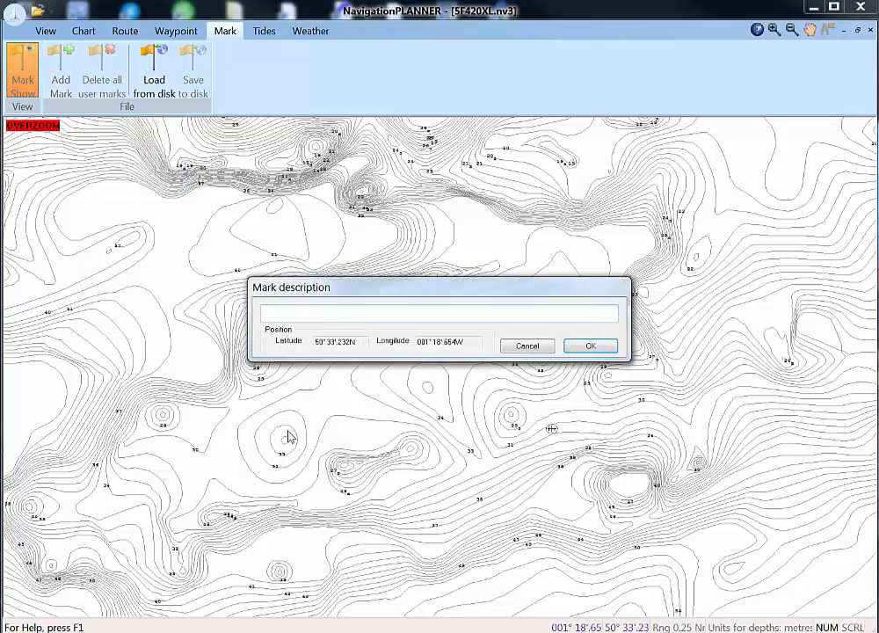
Name the new mark 'Fish 1', confirm it and zoom back out from the spot
text(F)
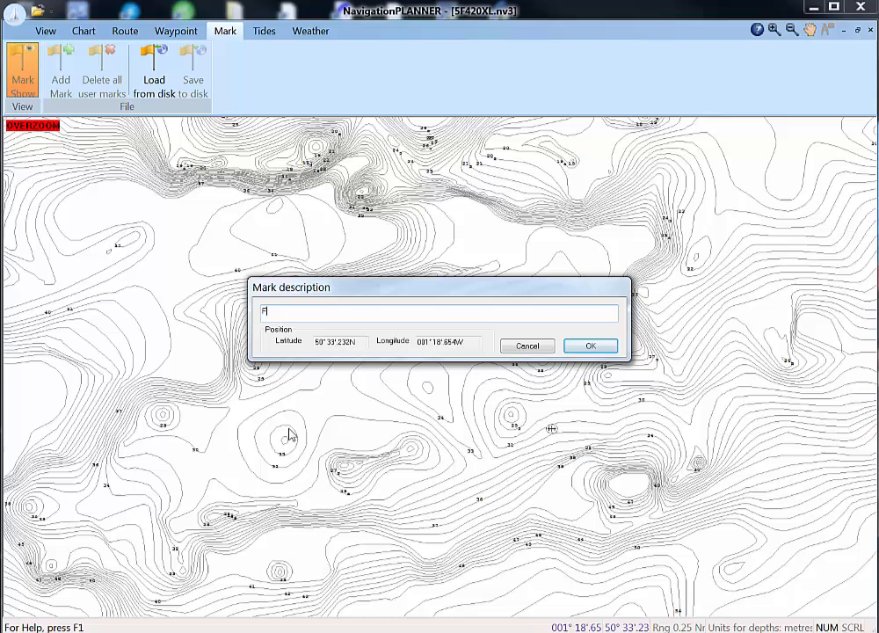
text(ish 1)
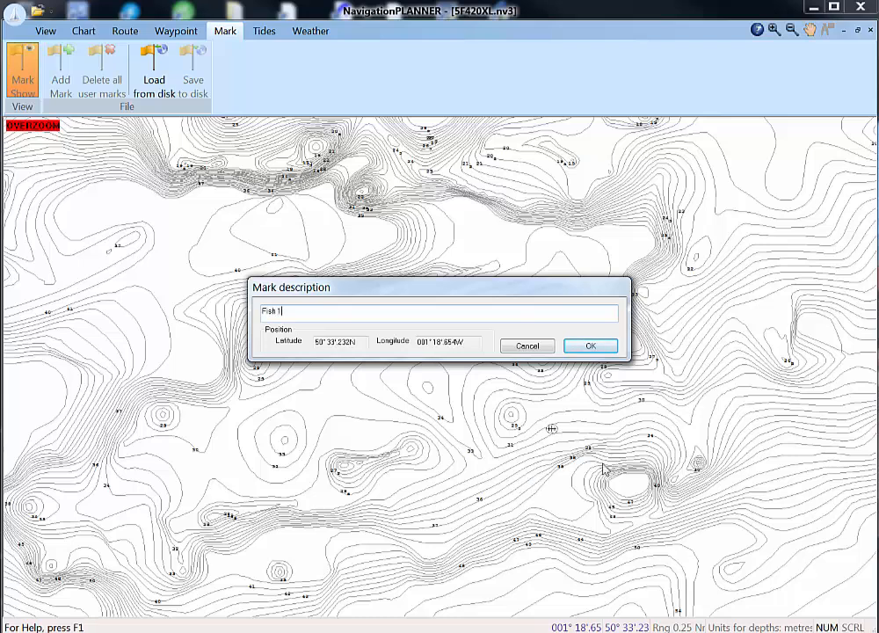
click(591, 344)
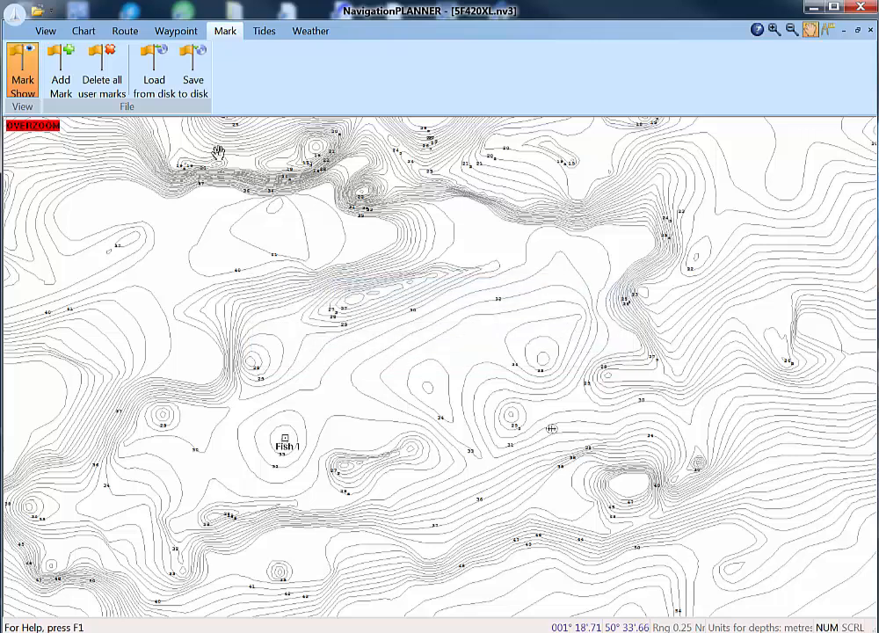
mouse_move(214, 362)
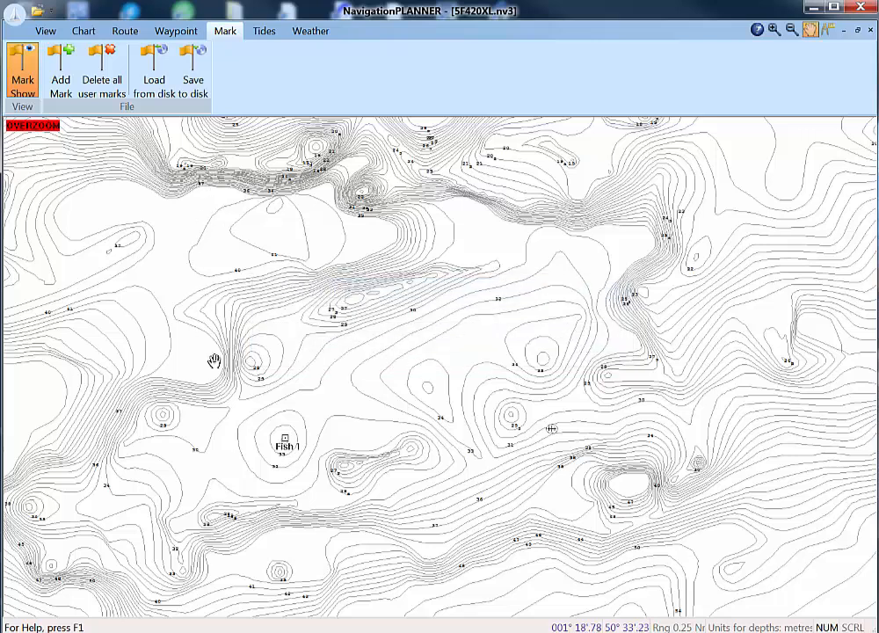
click(84, 32)
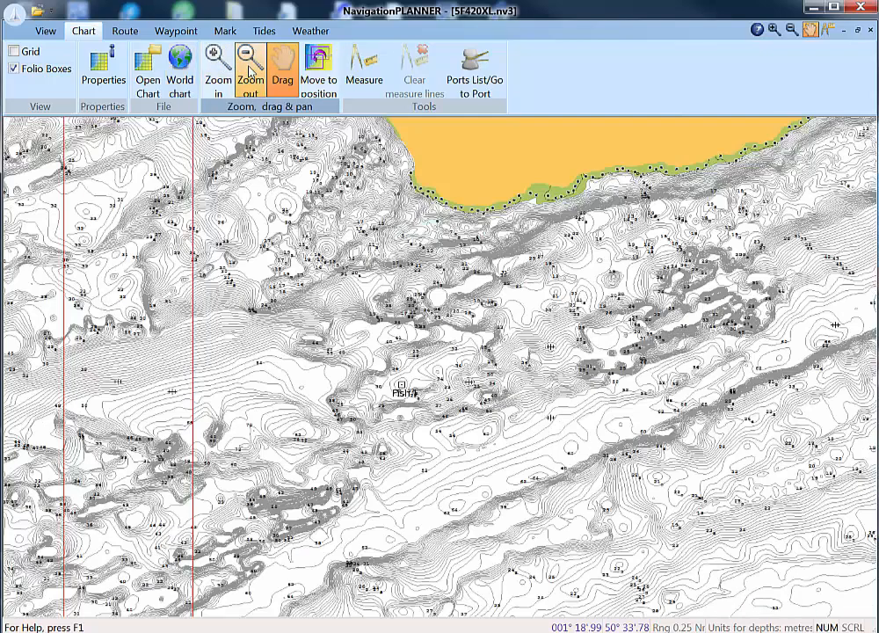
Switch to the standard nautical chart, zoom on St Catherine's with Fish 1 visible, and bring up Mark > Load from disk
click(250, 66)
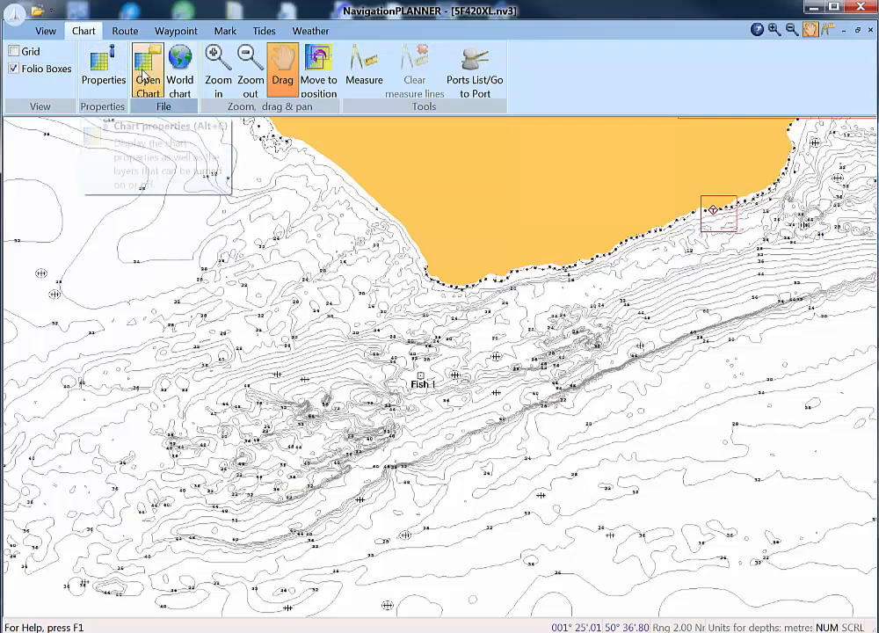
click(148, 63)
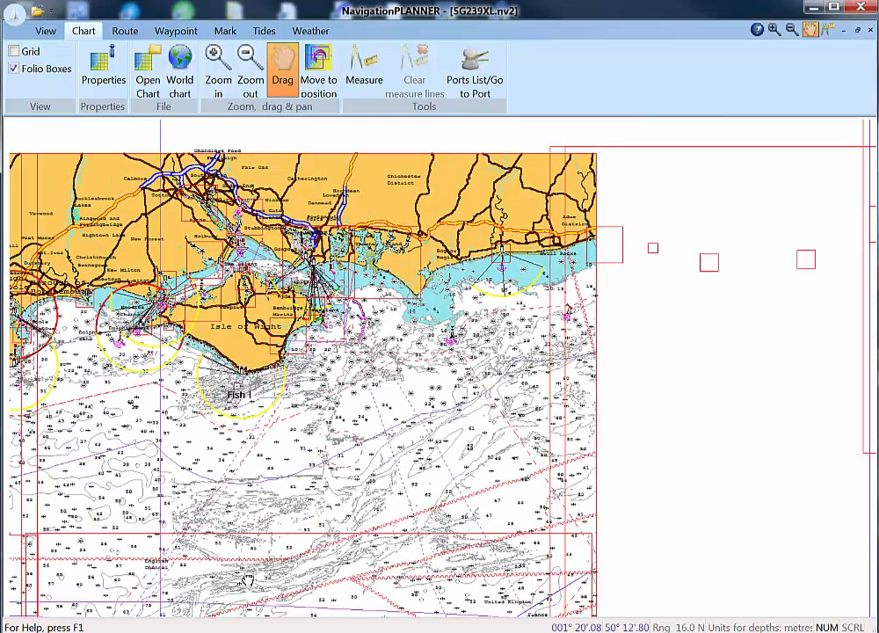
click(215, 64)
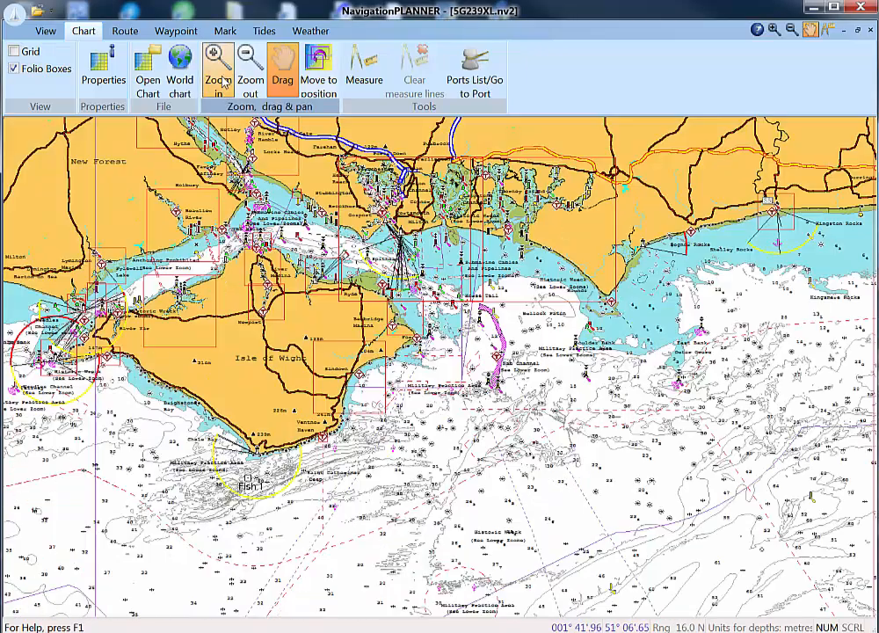
click(218, 63)
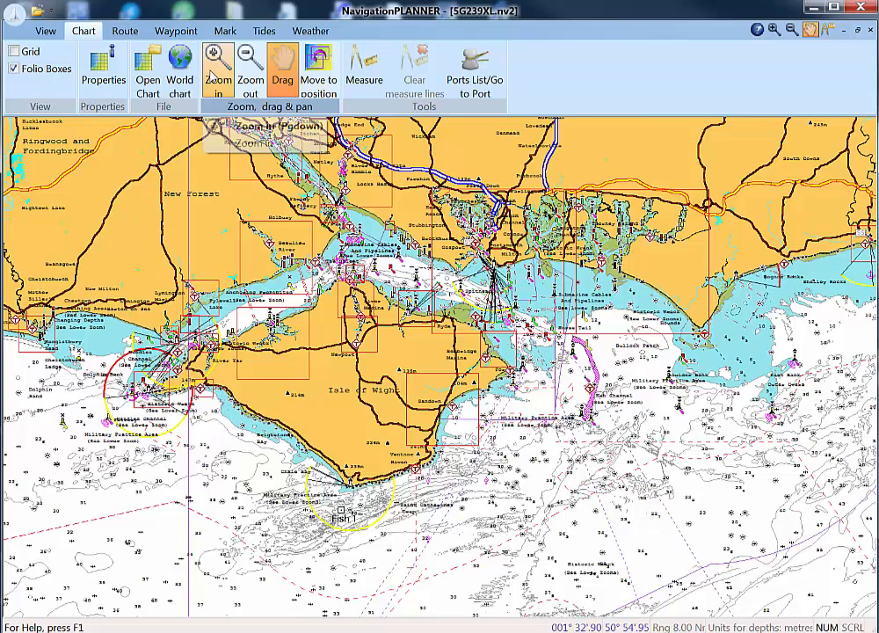
click(218, 64)
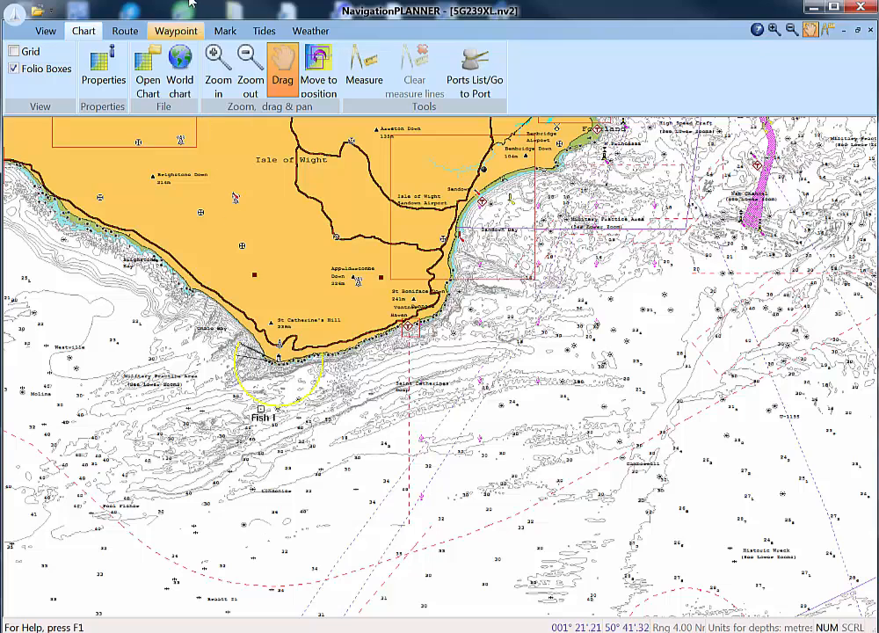
click(225, 32)
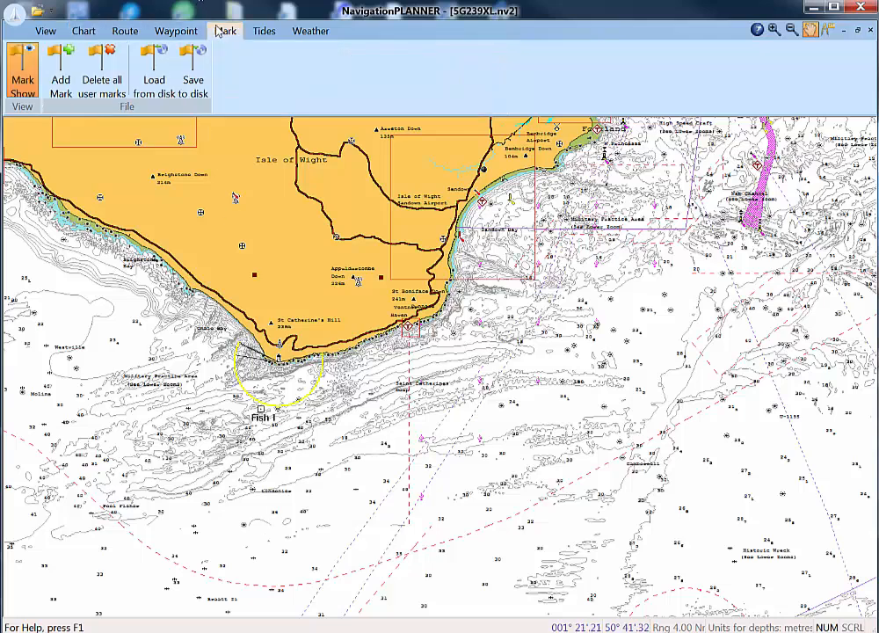
click(153, 71)
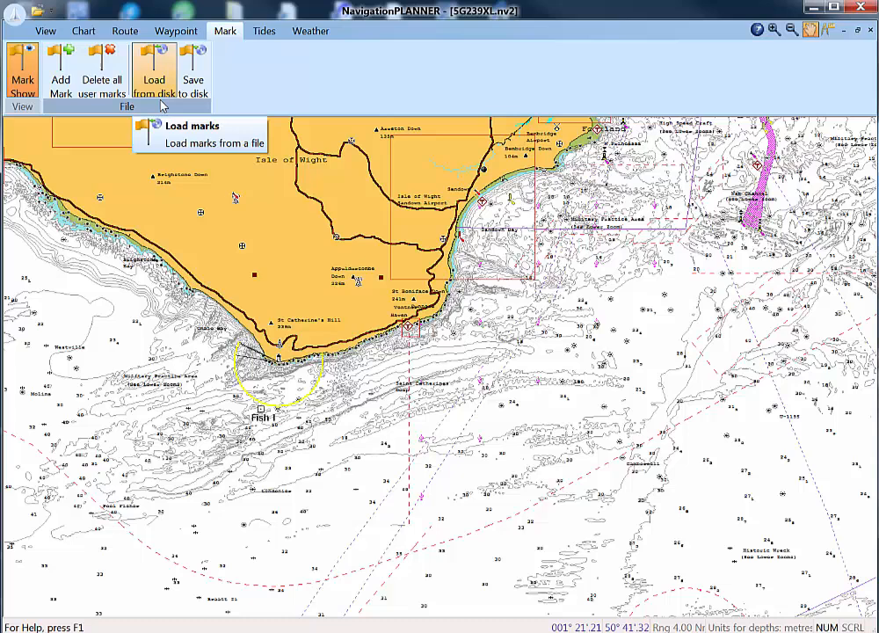